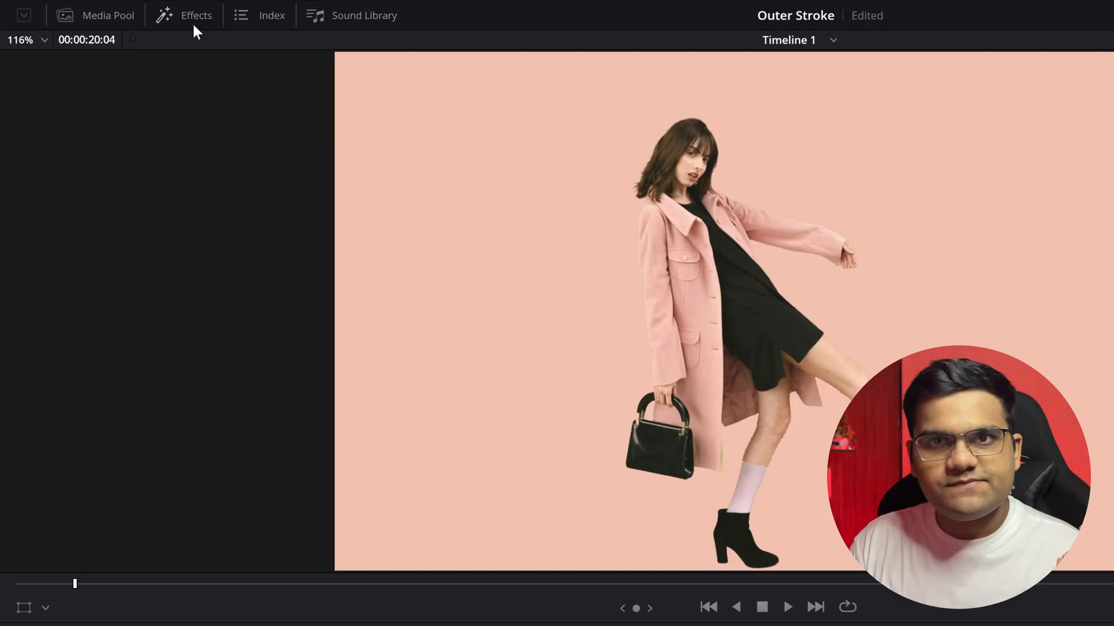
# Bring up the Effects library to find Outer Stroke for the Woman.png clip
pyautogui.click(196, 15)
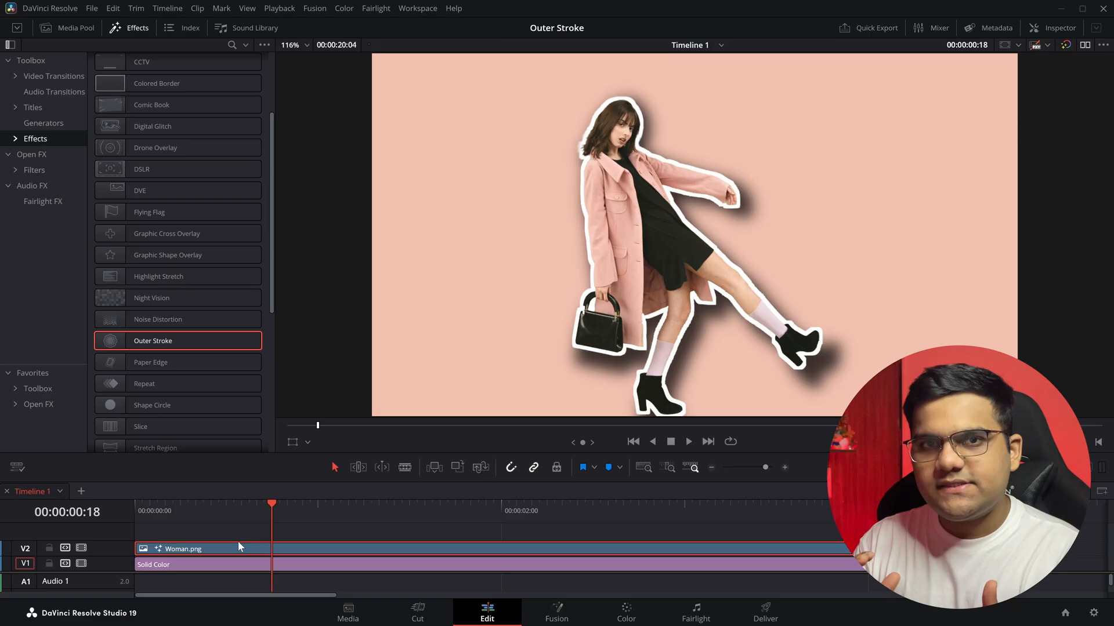
pyautogui.moveTo(1000, 98)
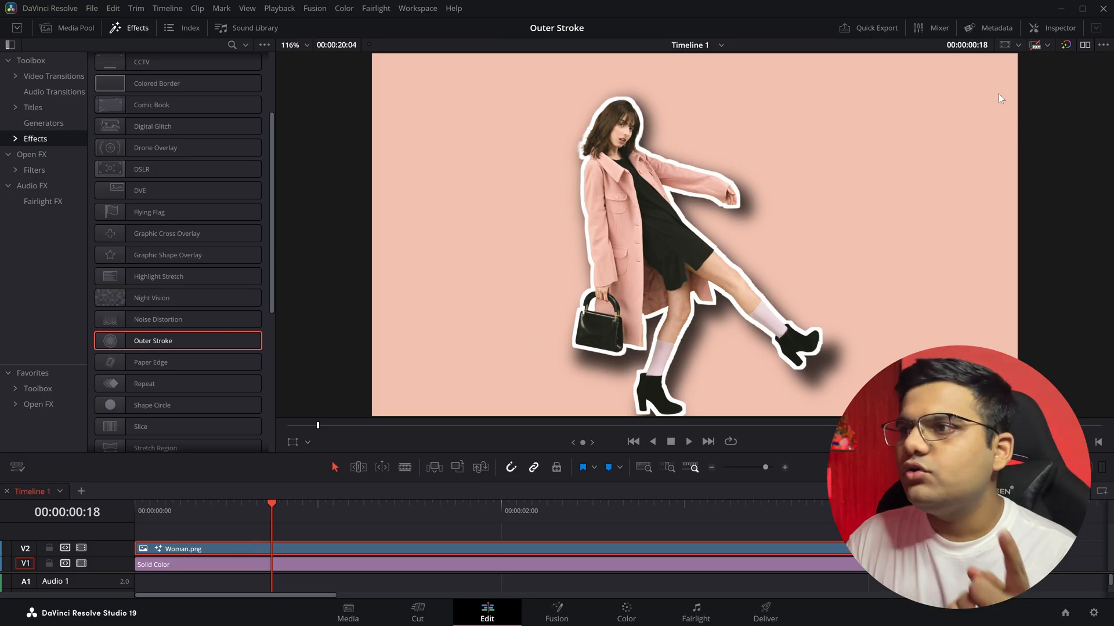
# Try thinner and thicker Outer Stroke border widths, settling back on 0.0051
pyautogui.click(1057, 28)
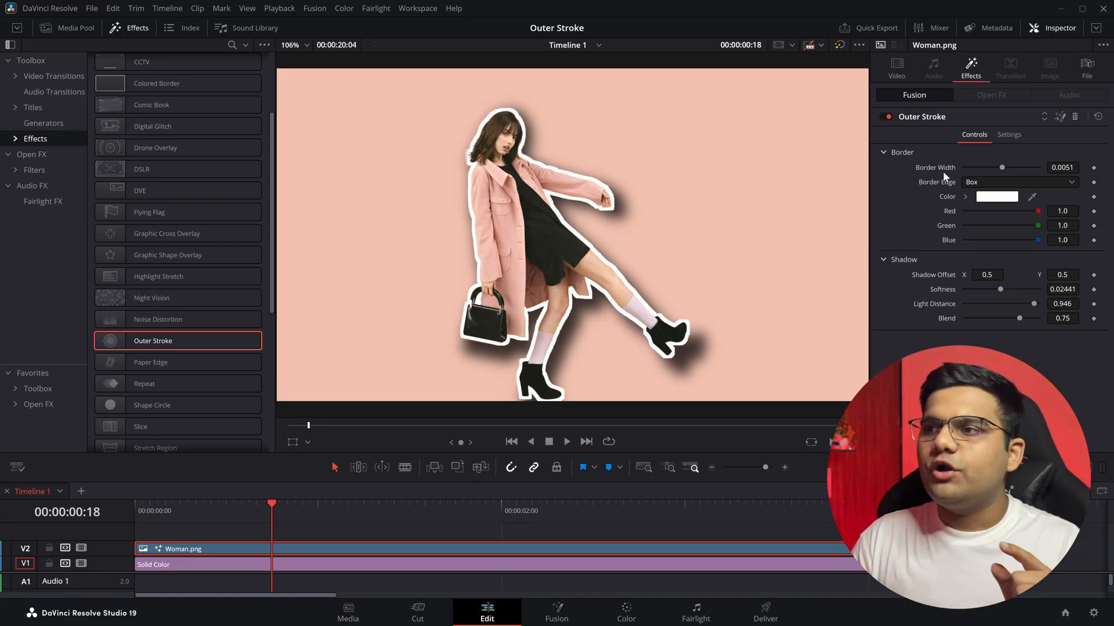
pyautogui.moveTo(1002, 167); pyautogui.dragTo(994, 168)
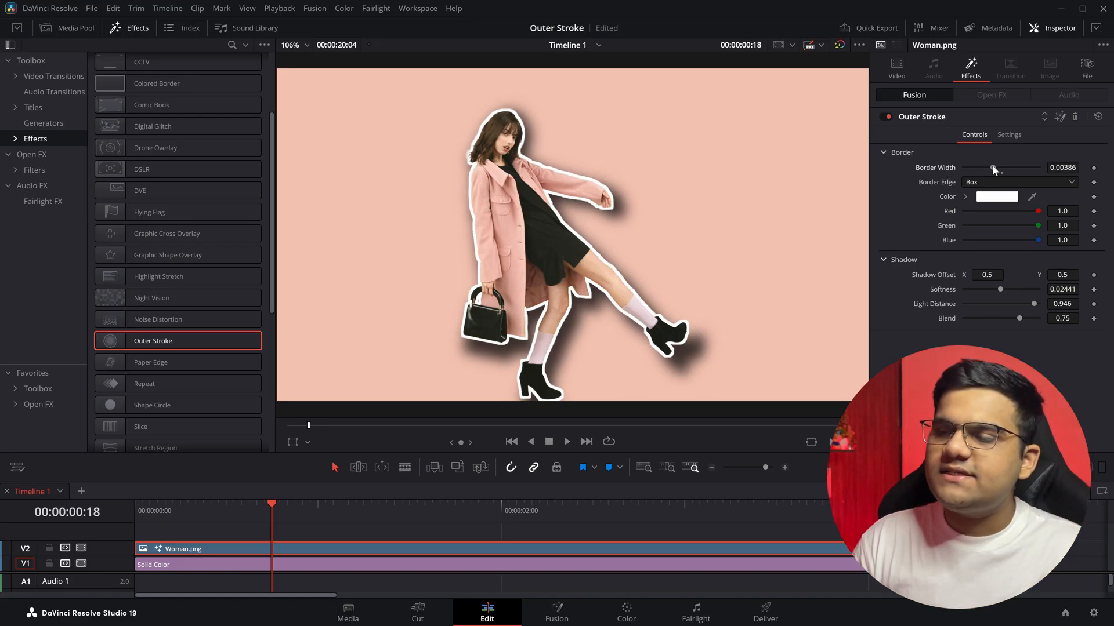
pyautogui.moveTo(994, 168); pyautogui.dragTo(1019, 167)
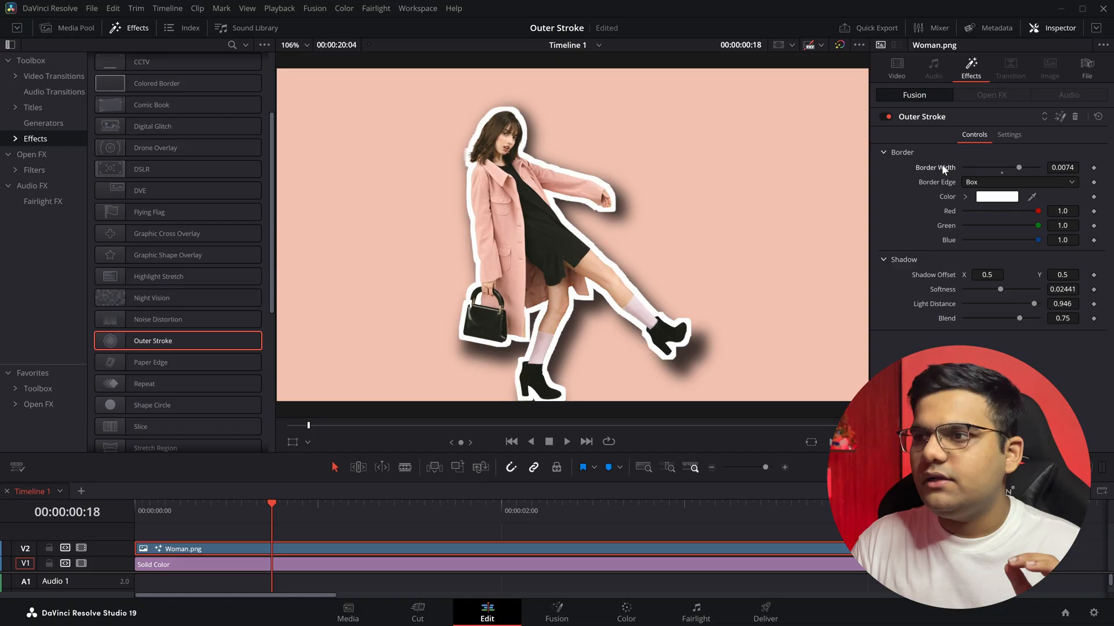
pyautogui.moveTo(1019, 168); pyautogui.dragTo(1002, 168)
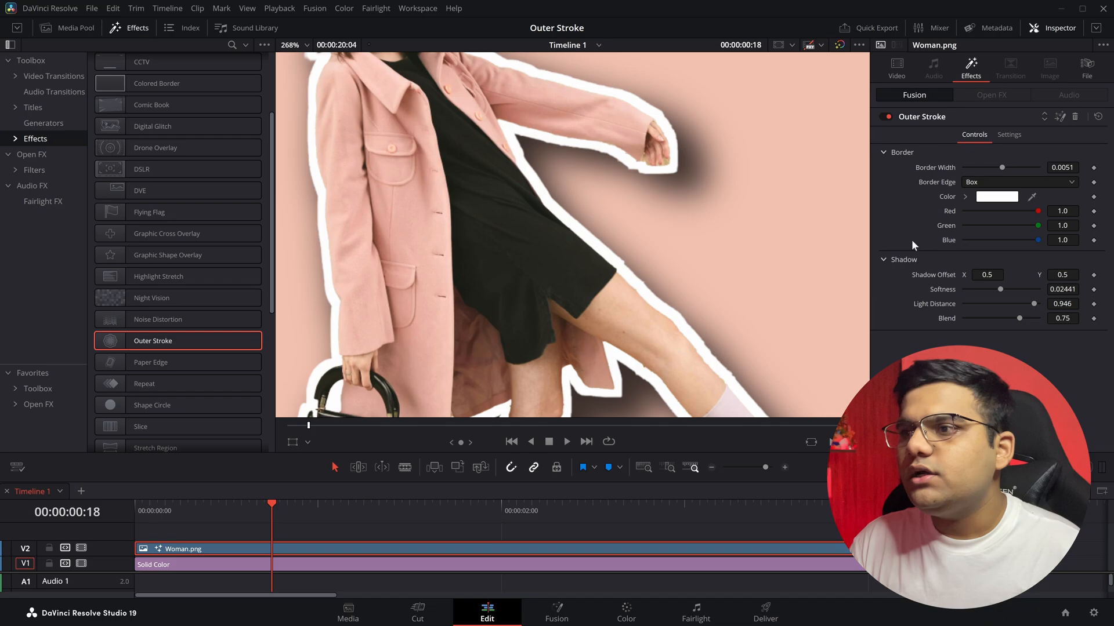
# Try Circle and Gaussian border edge styles, finally keeping Circle
pyautogui.click(1018, 182)
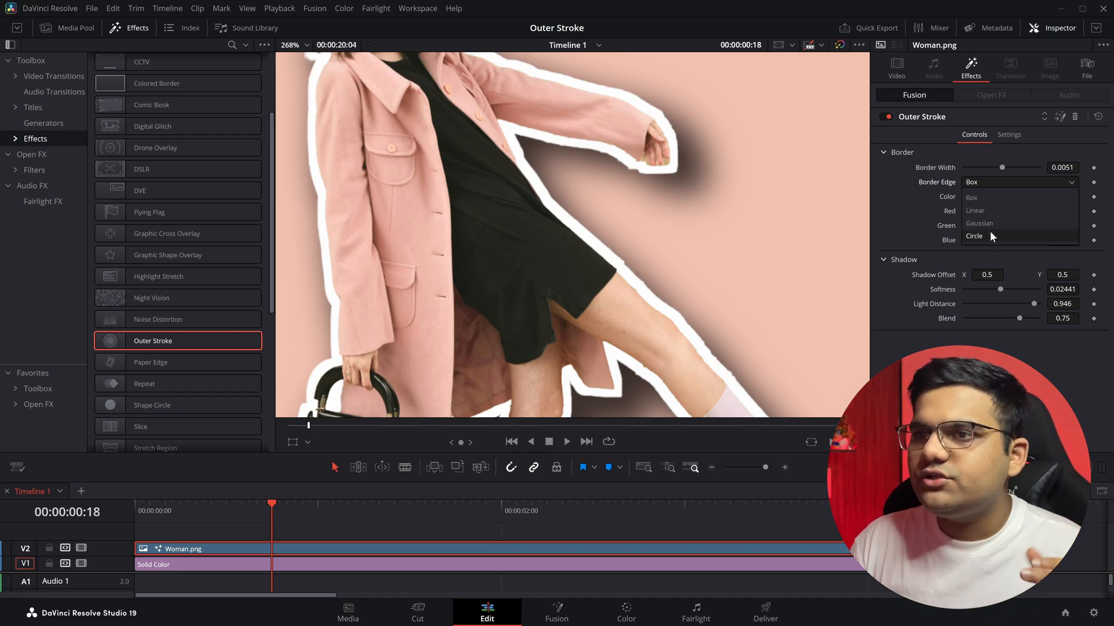
pyautogui.click(974, 236)
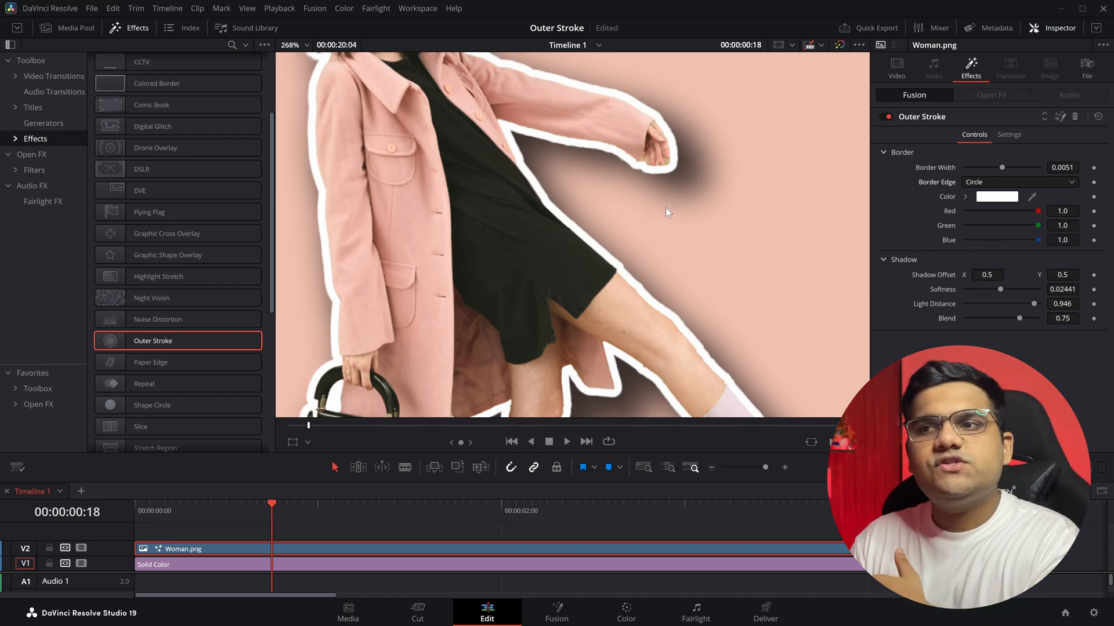
pyautogui.click(1018, 182)
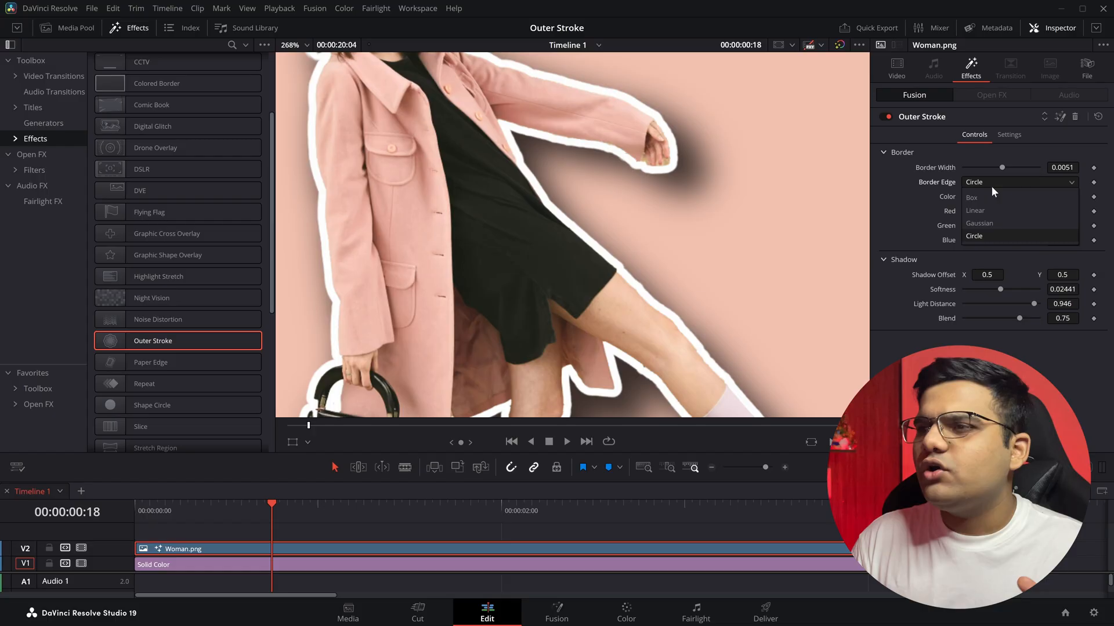
pyautogui.click(979, 223)
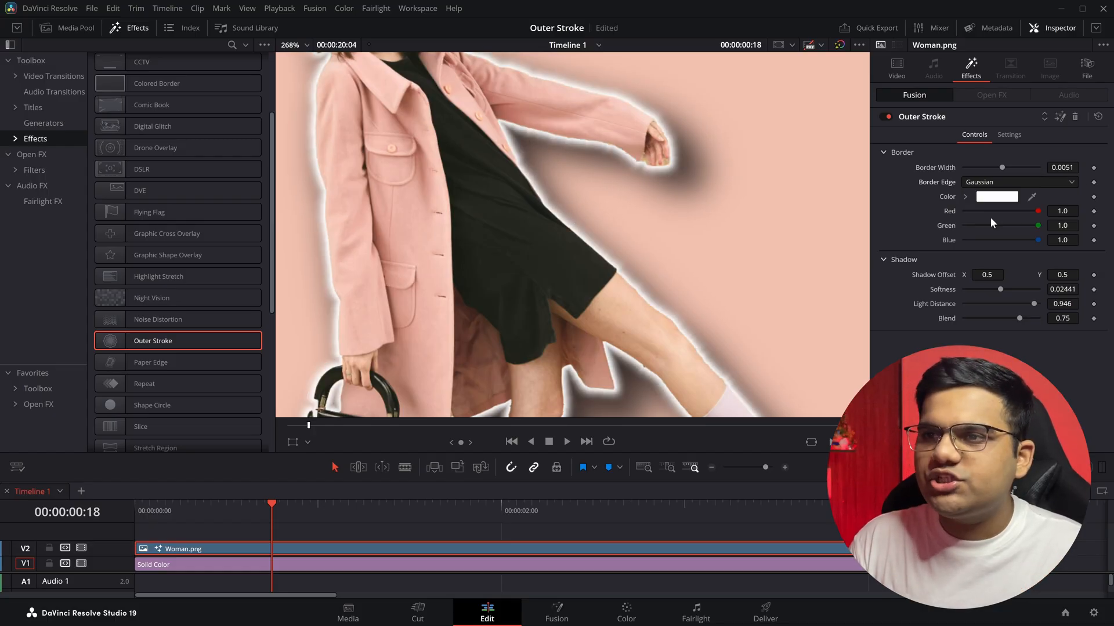
pyautogui.click(1017, 182)
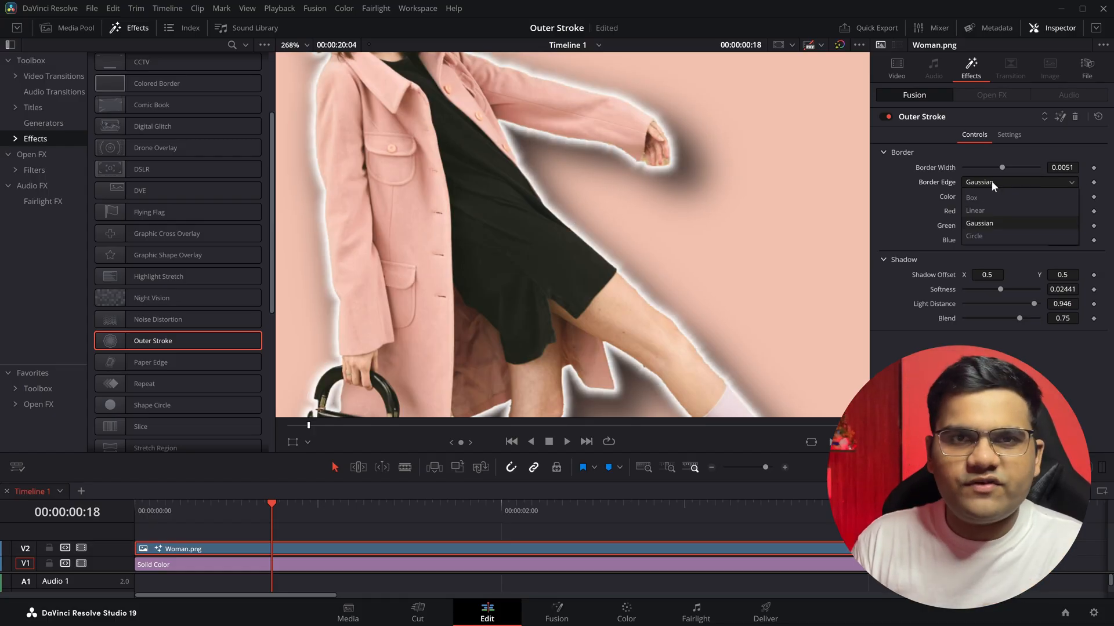
pyautogui.click(974, 237)
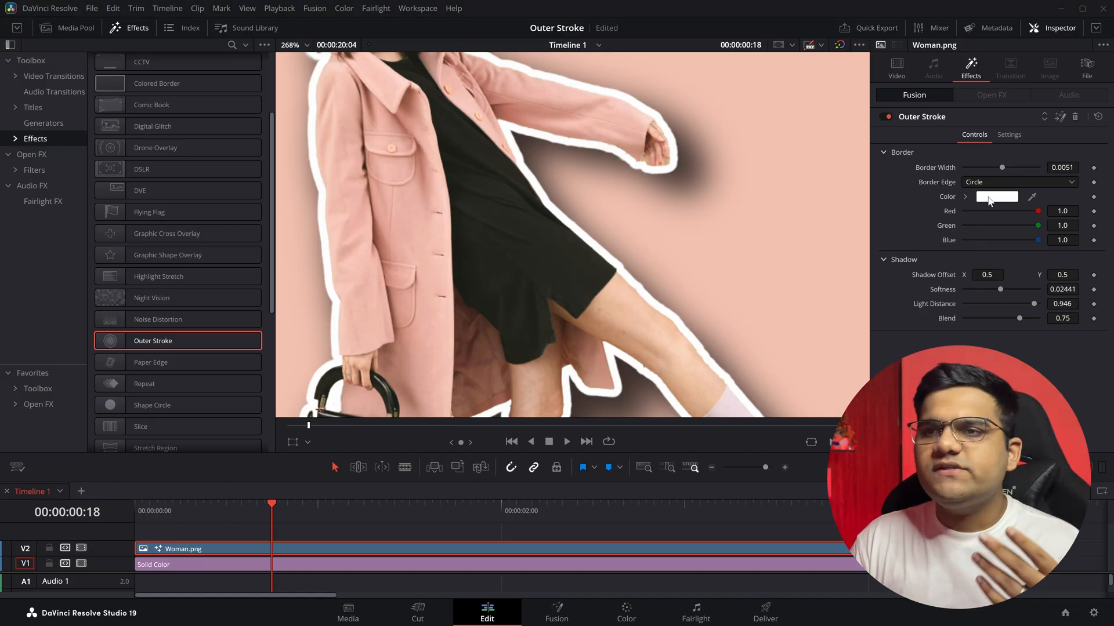
# Set the Outer Stroke border colour to pure white in the Color dialog
pyautogui.click(997, 197)
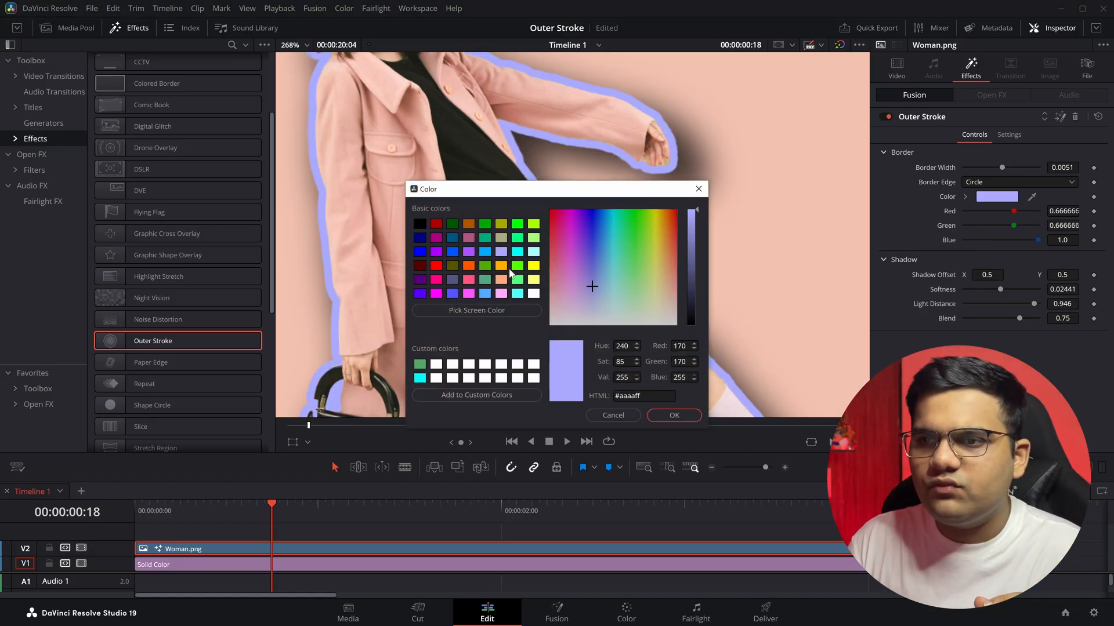
pyautogui.click(534, 292)
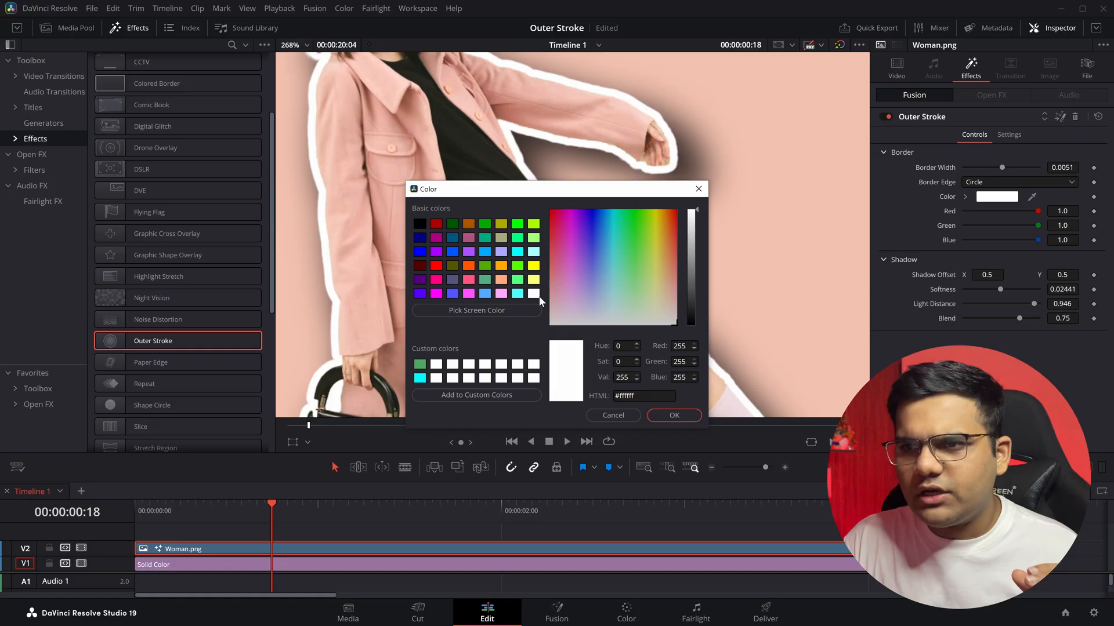
pyautogui.click(672, 415)
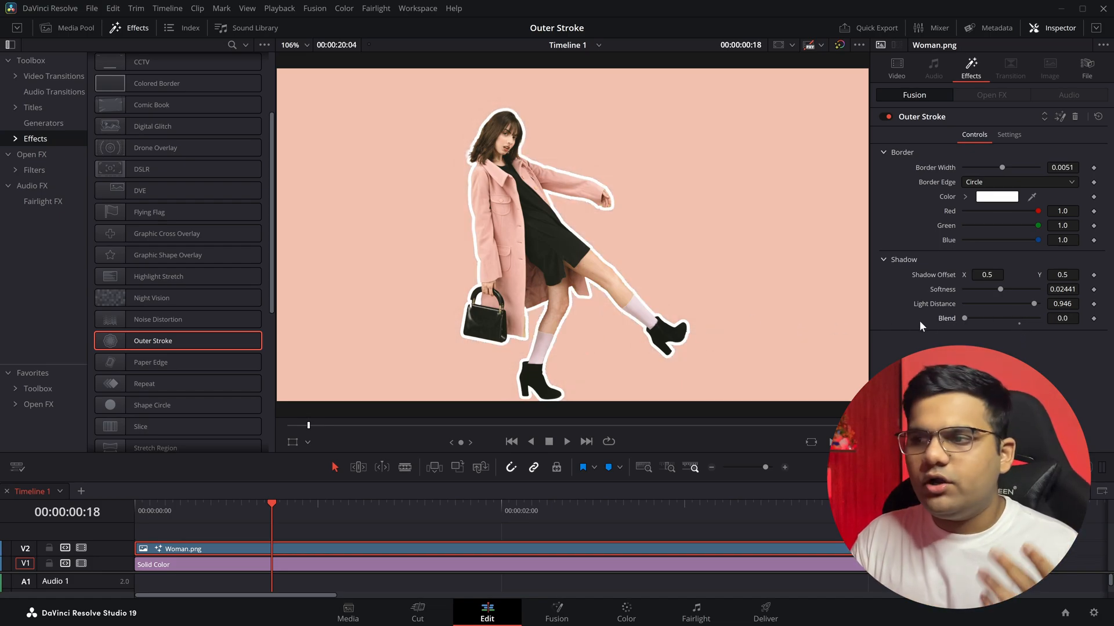
pyautogui.moveTo(964, 318); pyautogui.dragTo(1019, 318)
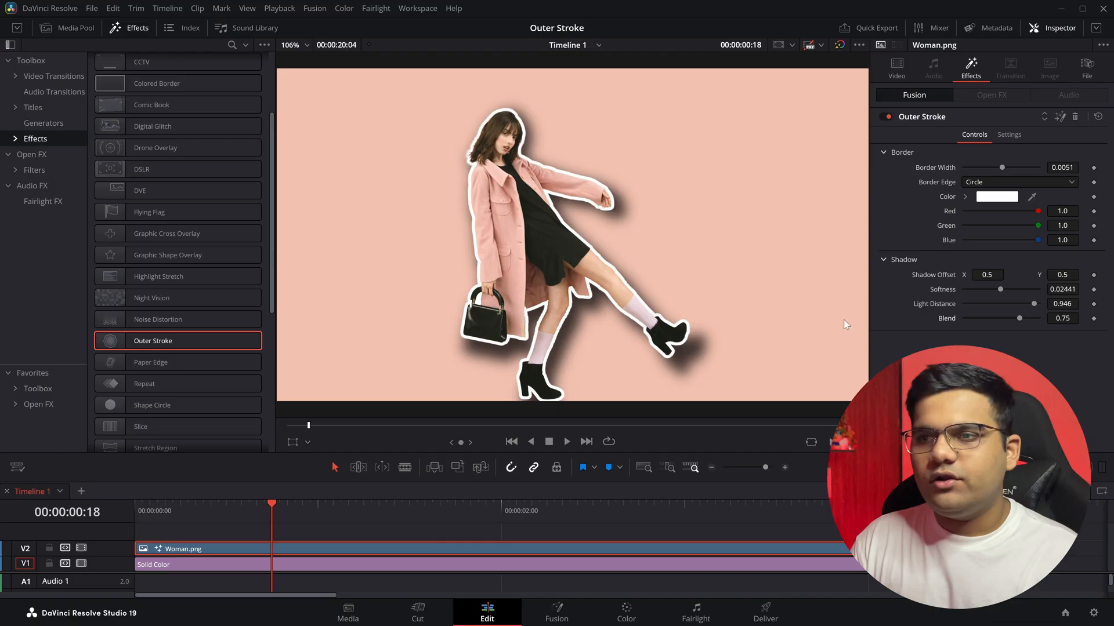
pyautogui.moveTo(1044, 315)
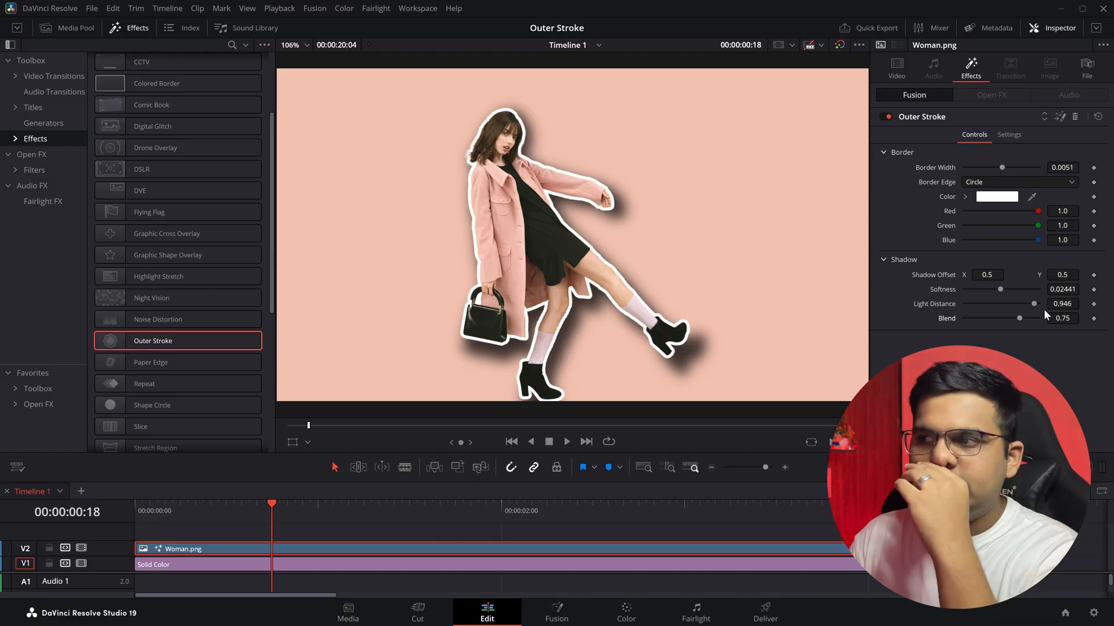
pyautogui.moveTo(1034, 304); pyautogui.dragTo(1003, 303)
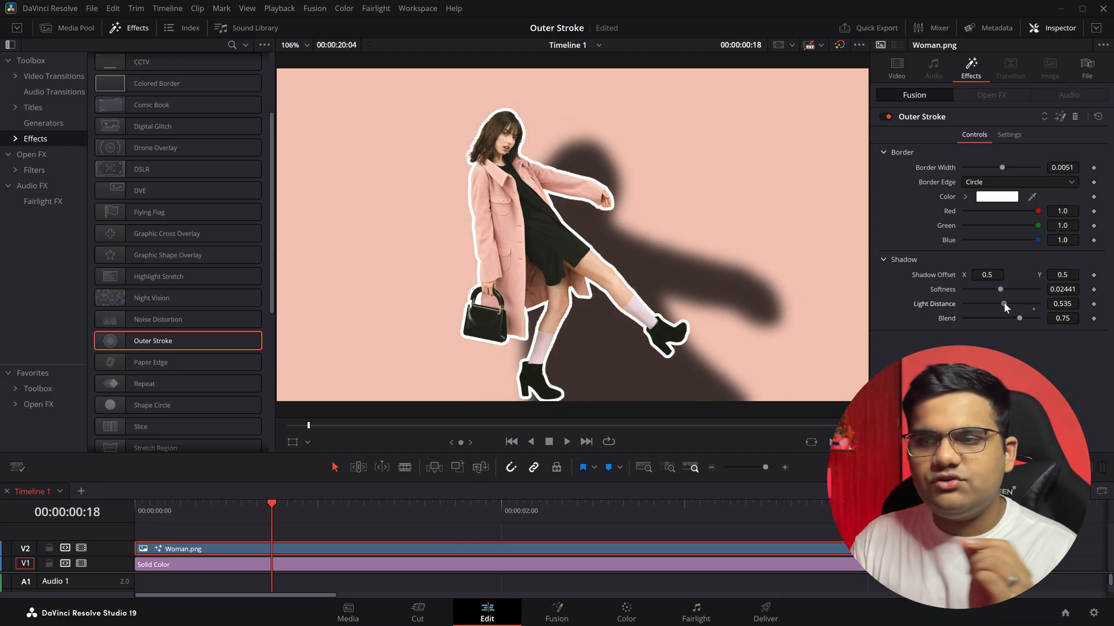
pyautogui.moveTo(1005, 304); pyautogui.dragTo(1044, 304)
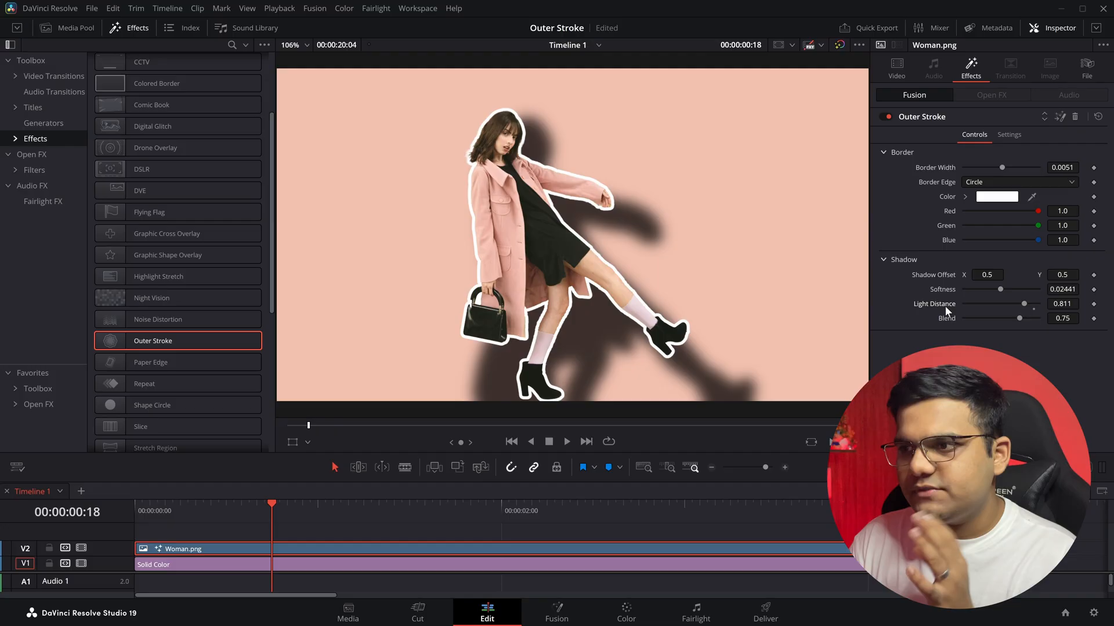
pyautogui.moveTo(1016, 304); pyautogui.dragTo(1024, 304)
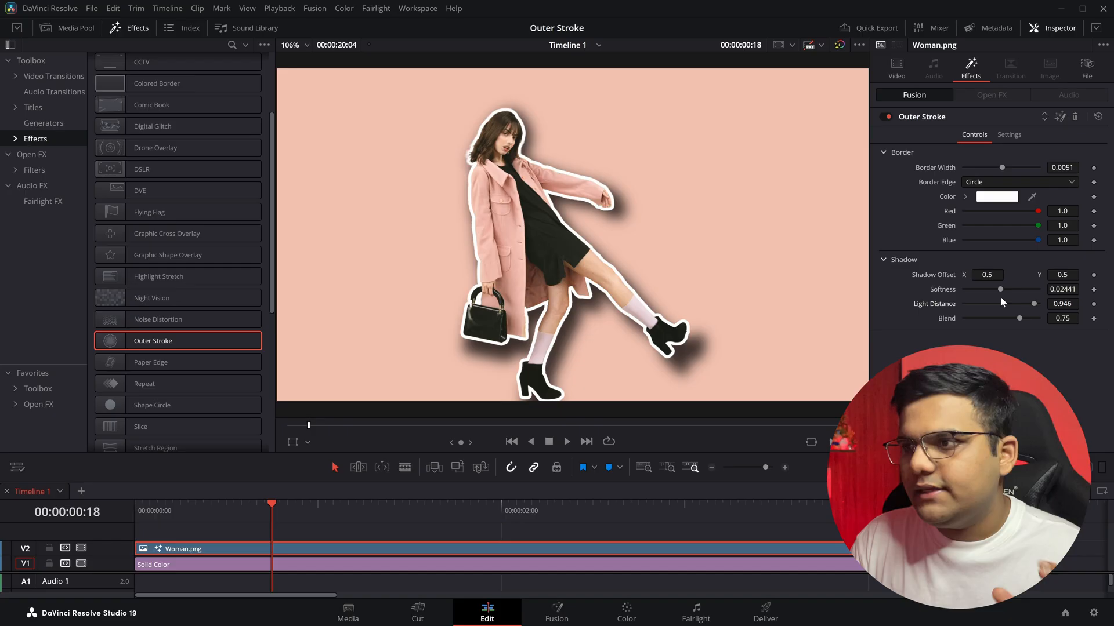
# Preview shadow softness changes and return softness to 0.02441
pyautogui.moveTo(1001, 289); pyautogui.dragTo(965, 289)
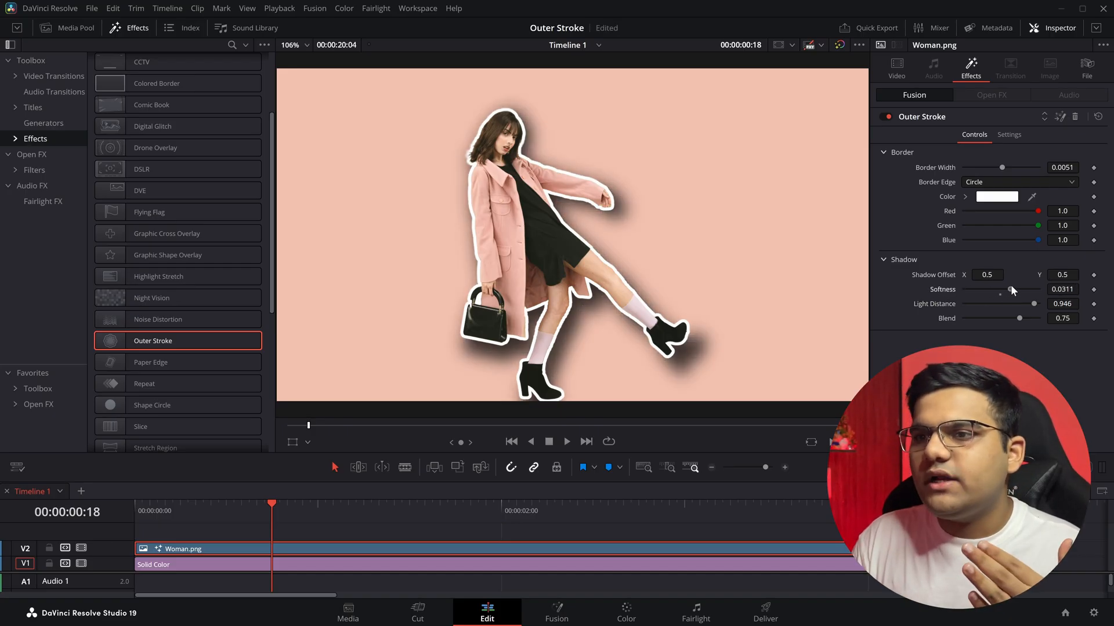
pyautogui.moveTo(1008, 289); pyautogui.dragTo(1000, 289)
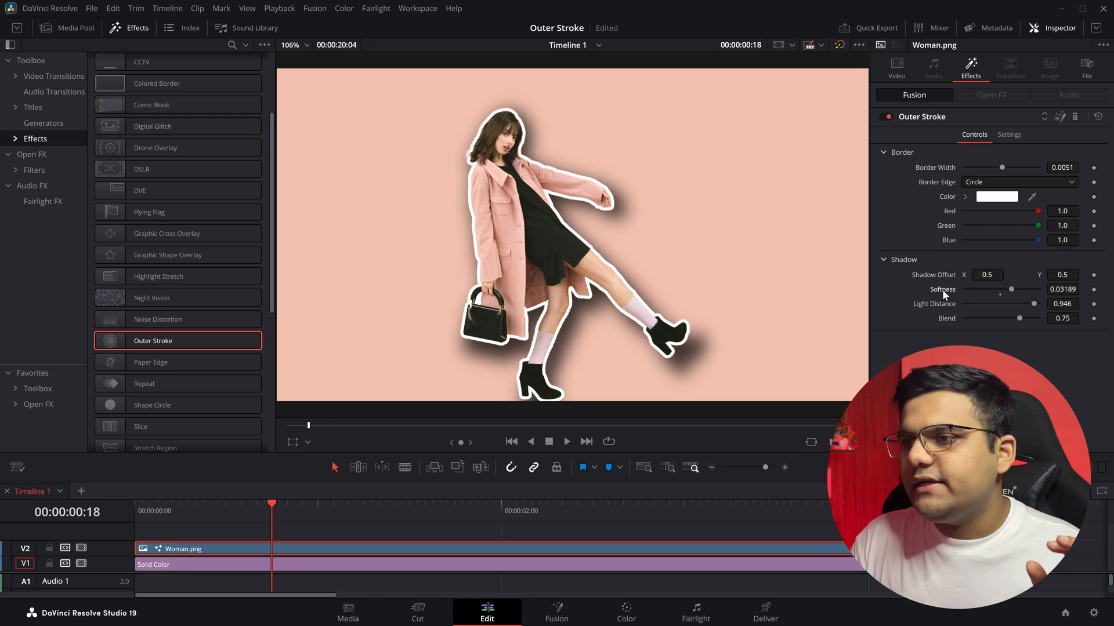
pyautogui.moveTo(1012, 289); pyautogui.dragTo(1000, 289)
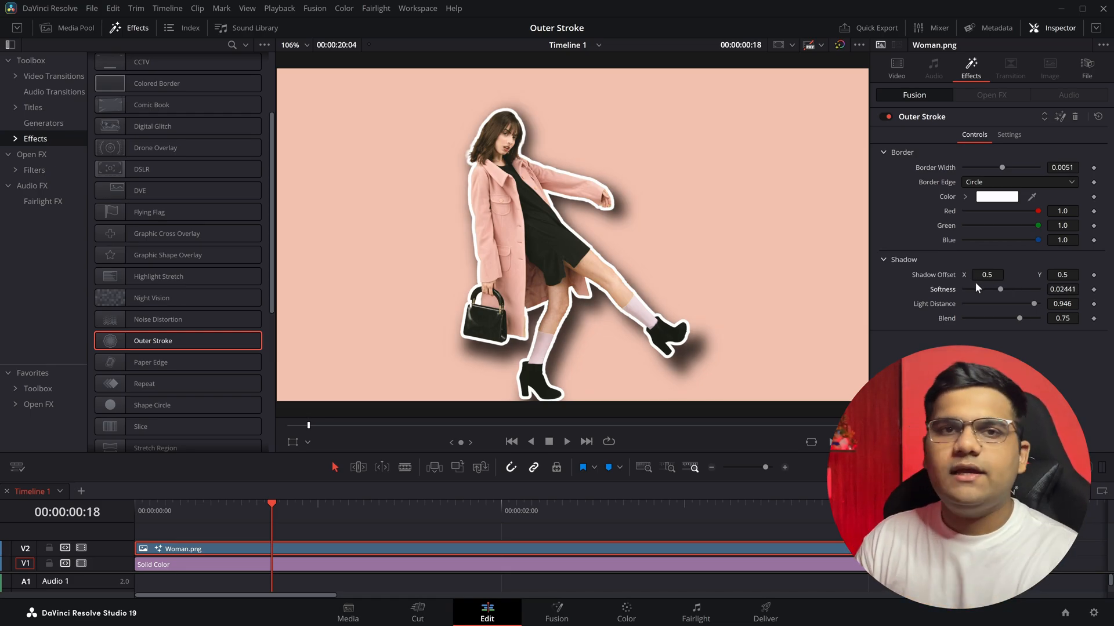
pyautogui.moveTo(1001, 275); pyautogui.dragTo(1019, 275)
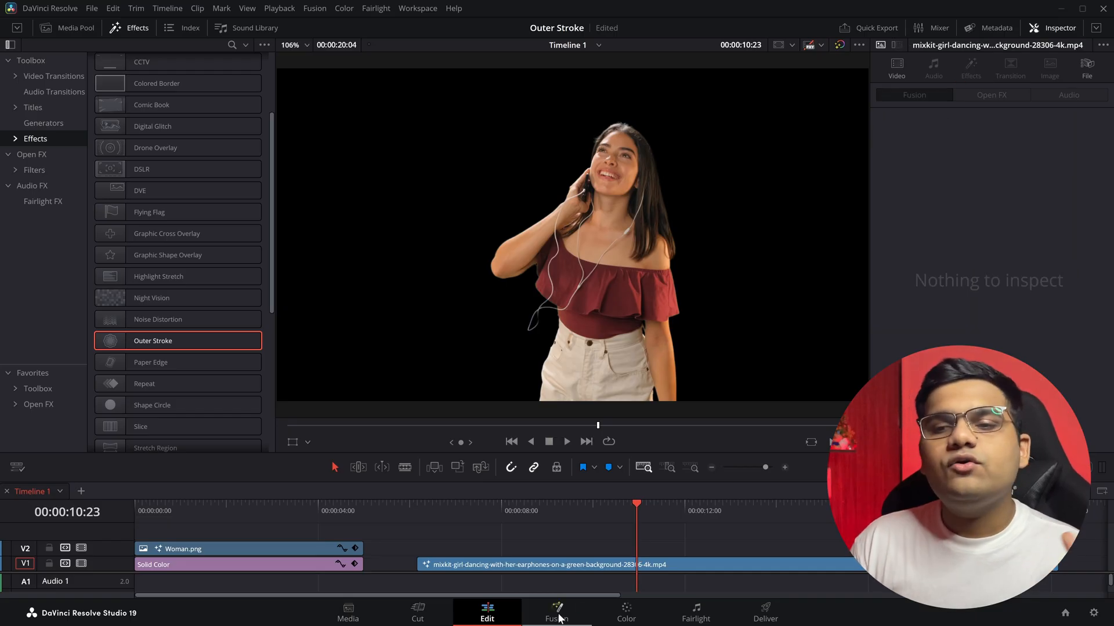
# View the Fusion node graph with MediaIn, UltraKeyer and MediaOut nodes
pyautogui.click(557, 613)
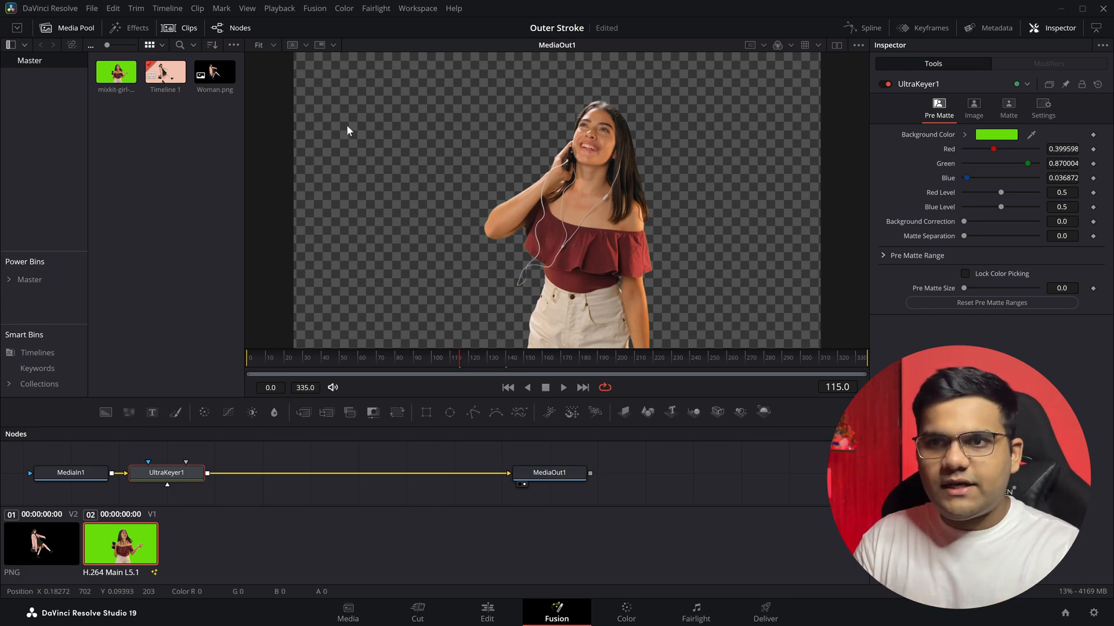
pyautogui.moveTo(408, 235)
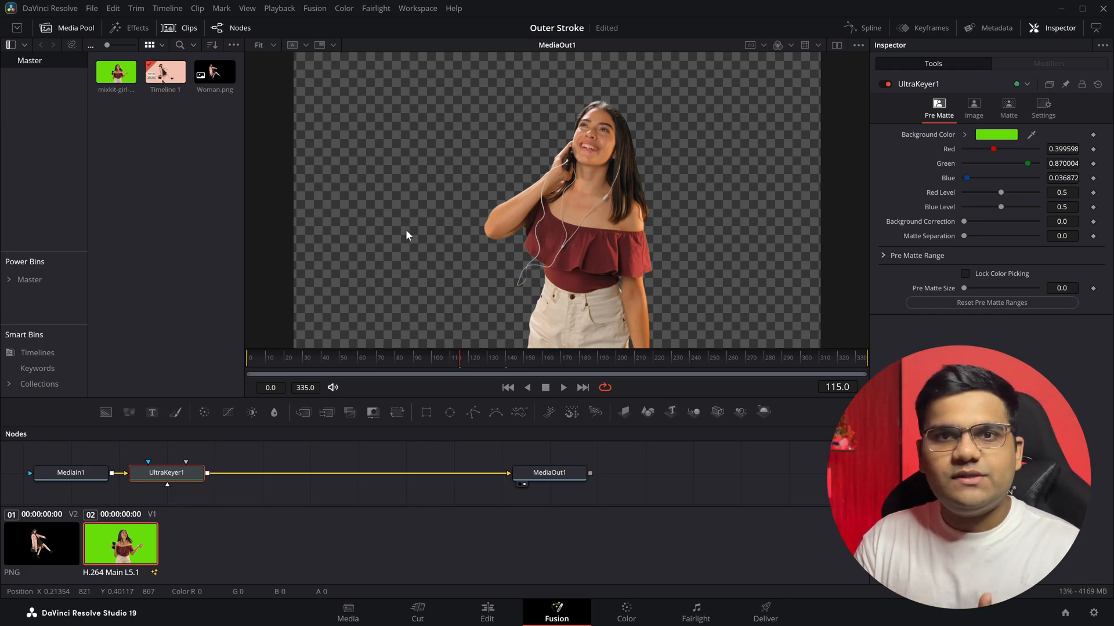
pyautogui.click(487, 612)
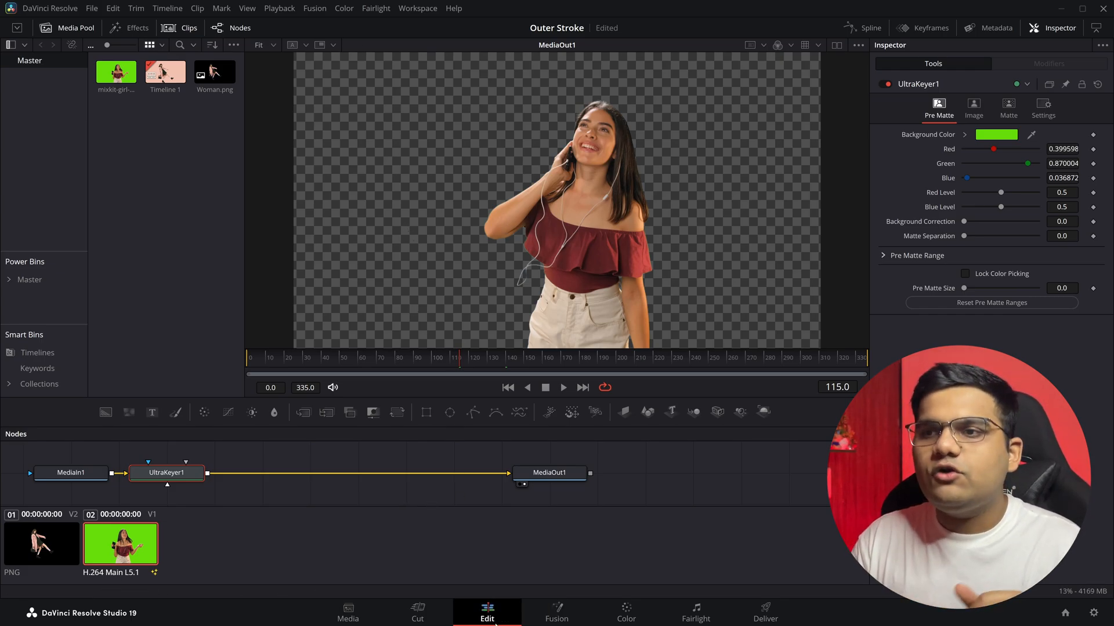
# Apply Outer Stroke to the dancing-girl clip on the Edit page and play it back
pyautogui.click(129, 28)
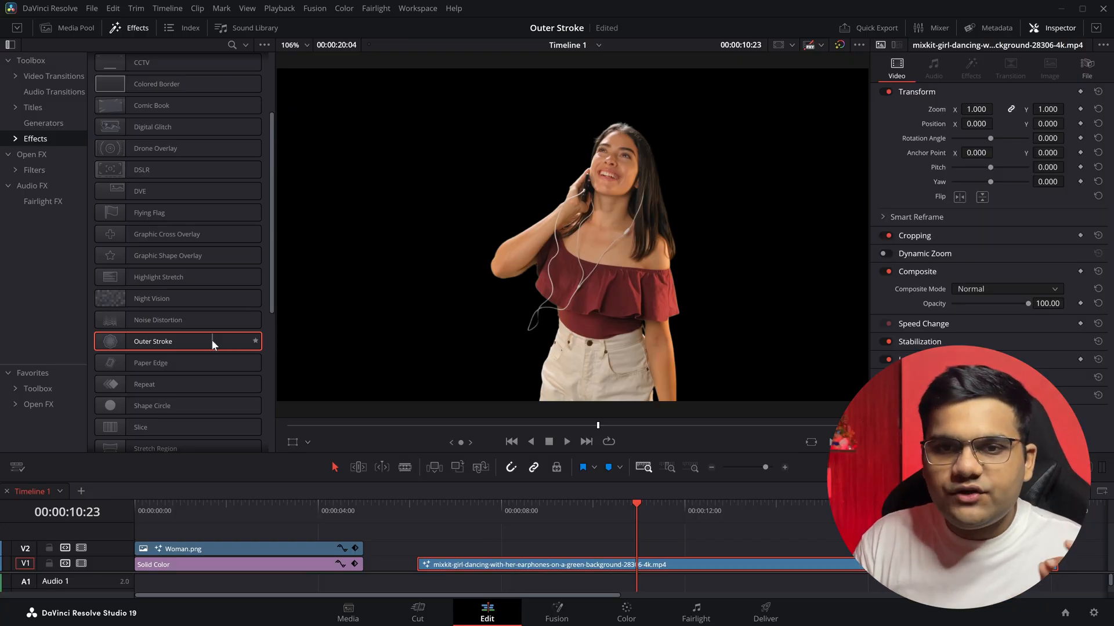
pyautogui.moveTo(153, 341); pyautogui.dragTo(486, 564)
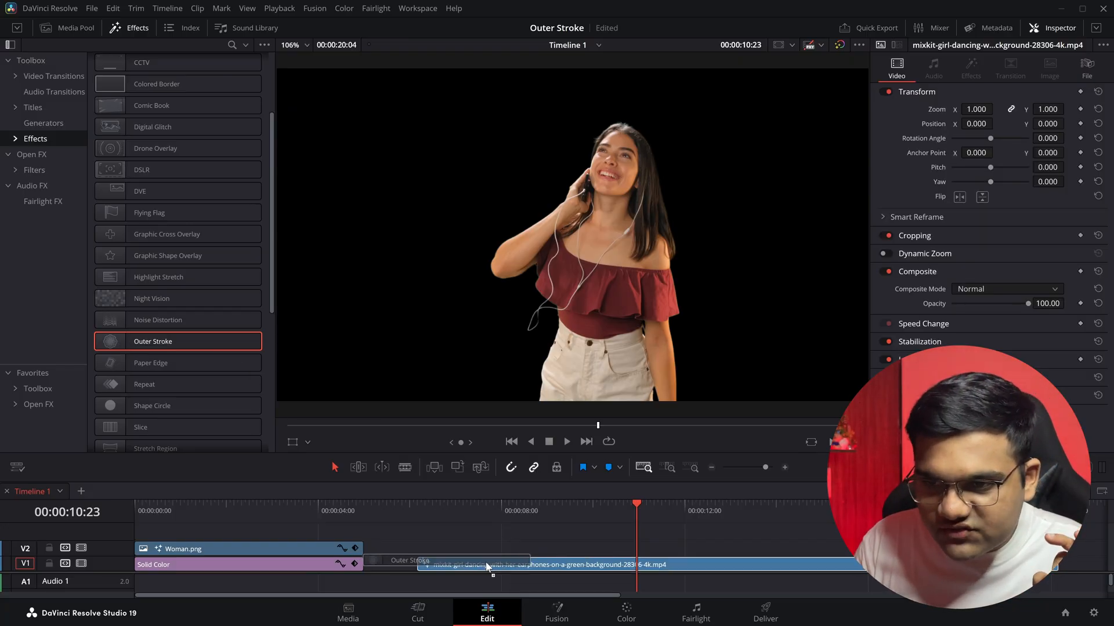
pyautogui.click(971, 68)
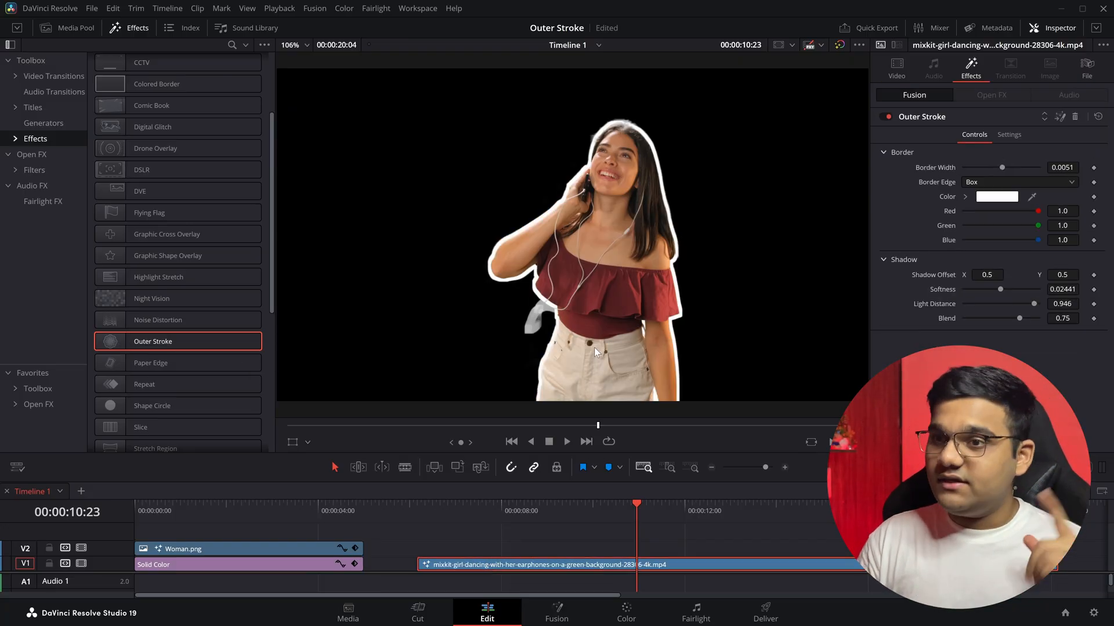
pyautogui.press('space')
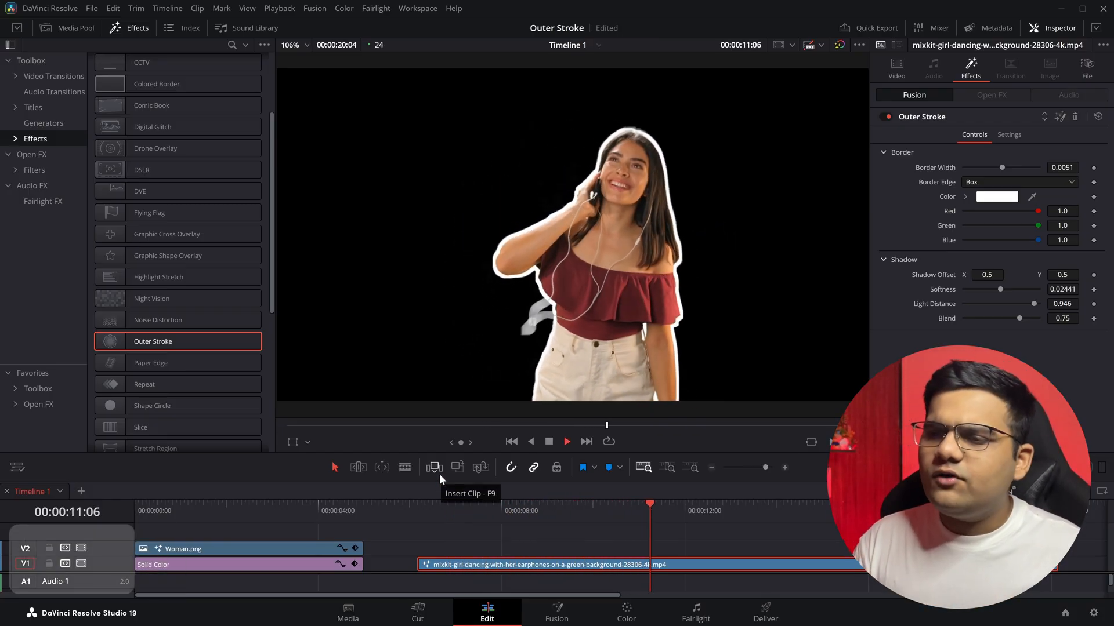
pyautogui.press('space')
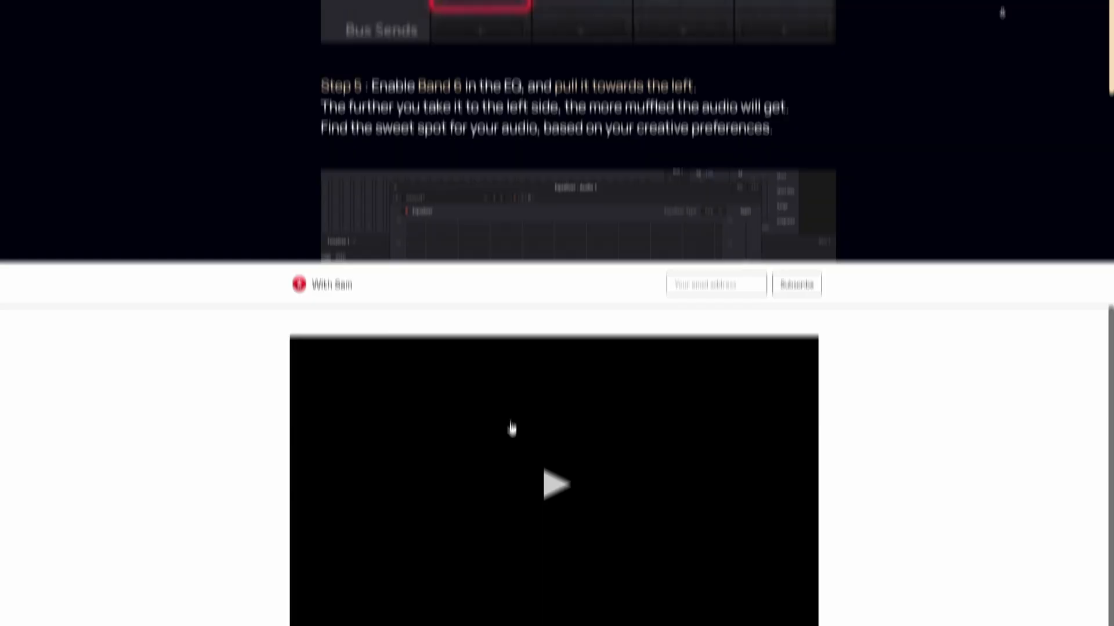
# Play the Circle Rotating Loop asset's preview video
pyautogui.click(555, 485)
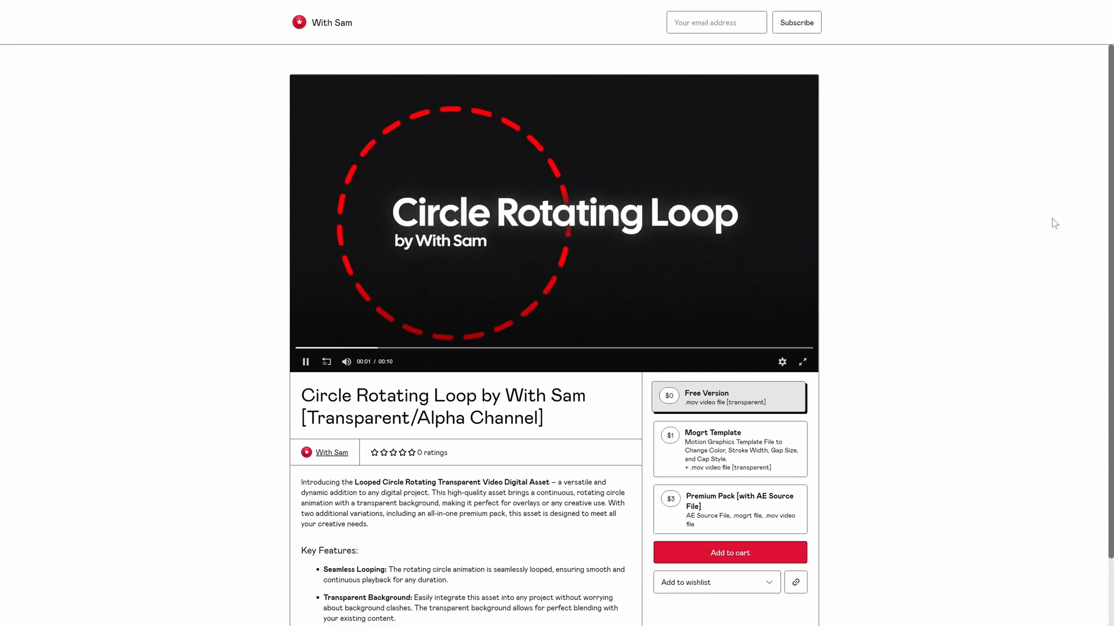